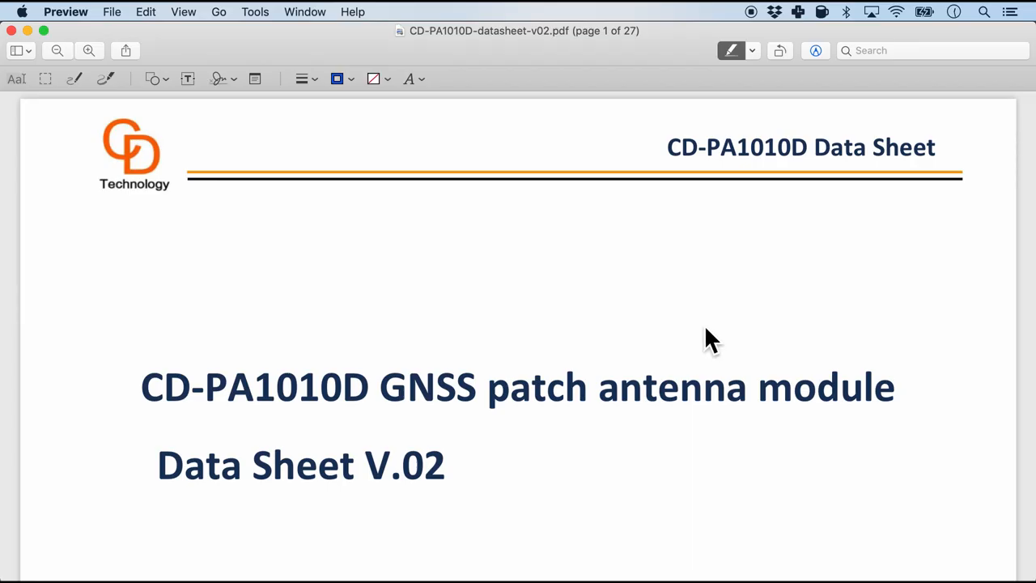
scroll(down, 3)
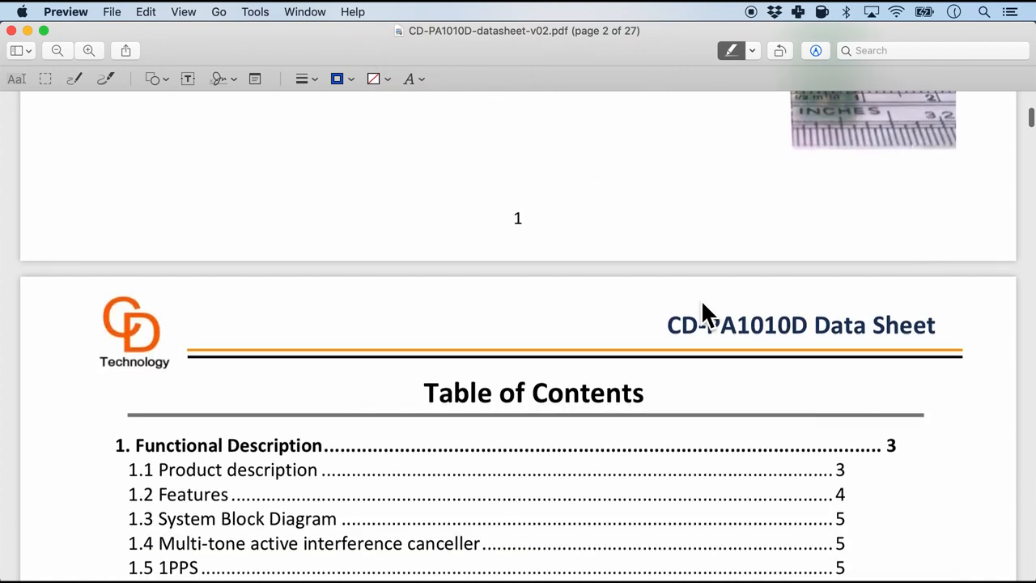
scroll(down, 3)
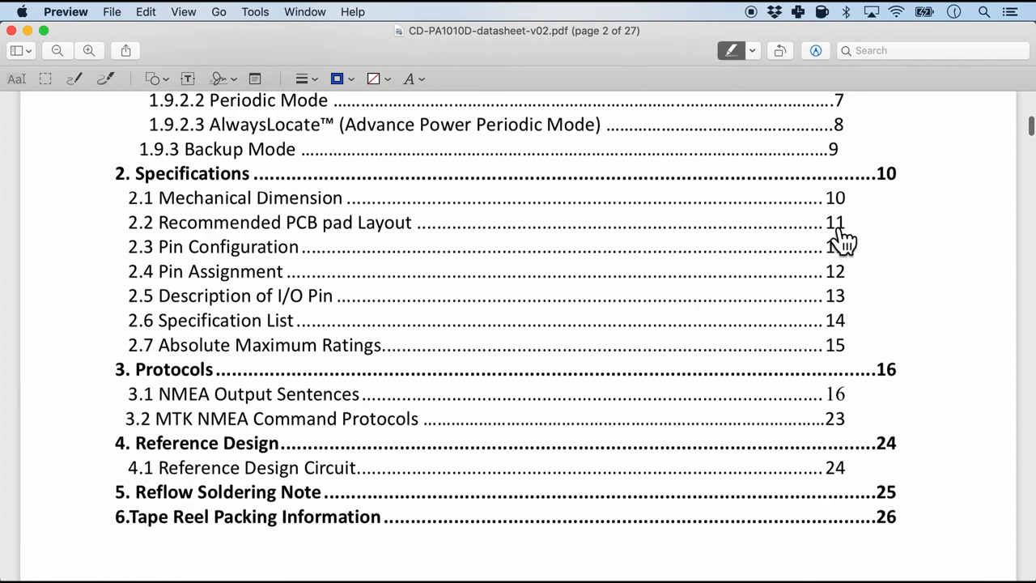
mouse_move(162, 226)
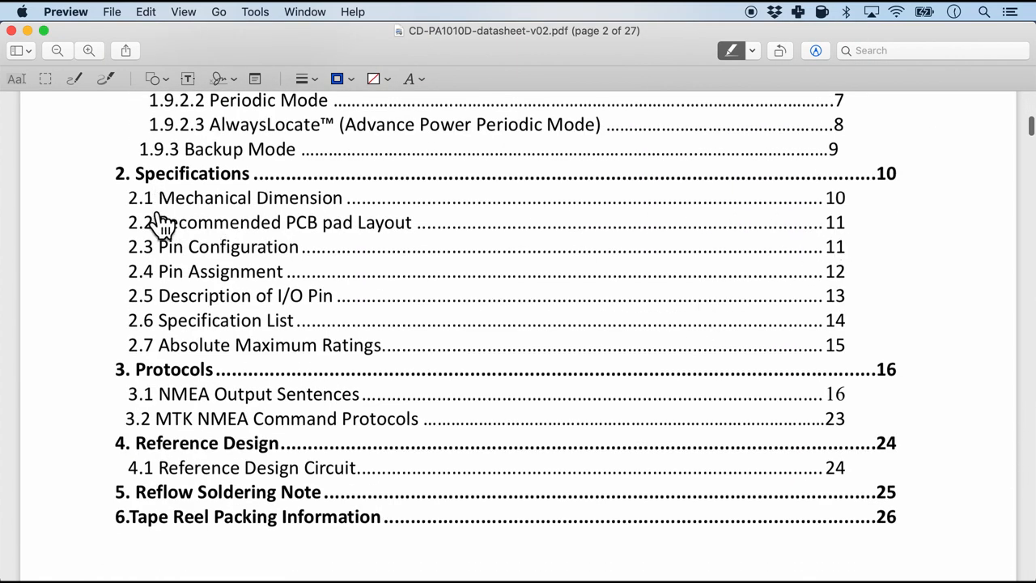
mouse_move(845, 218)
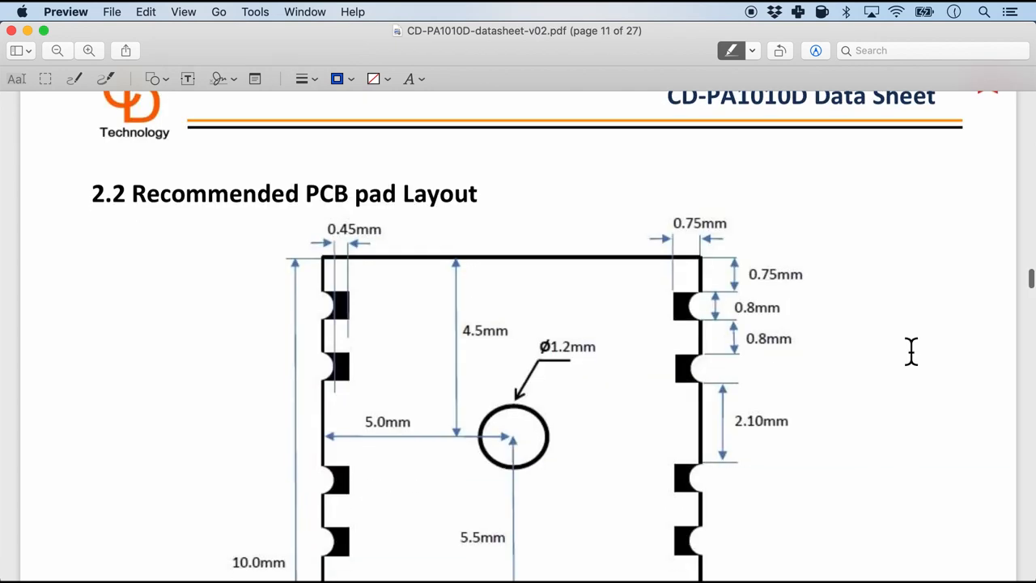
scroll(down, 3)
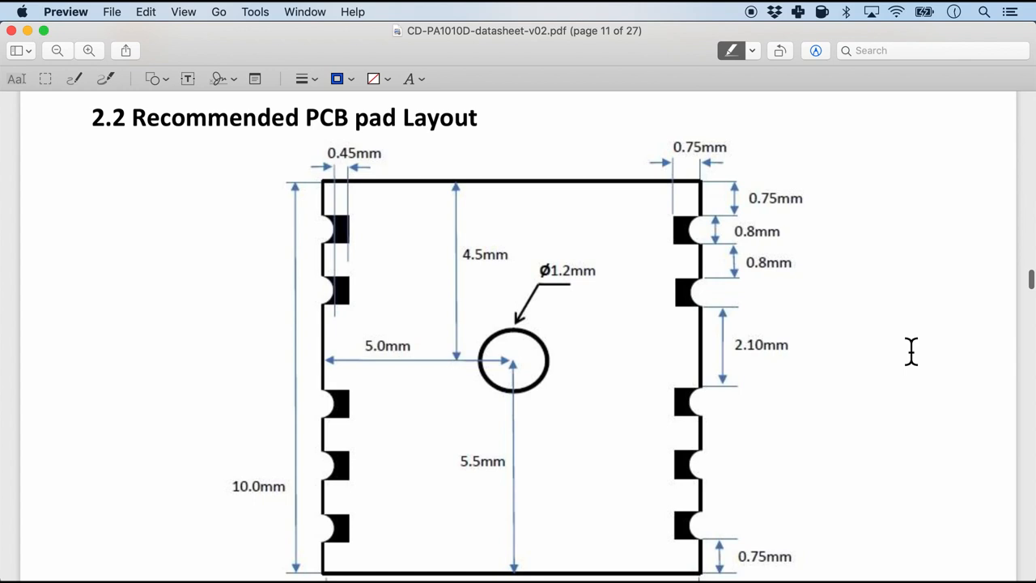
scroll(down, 3)
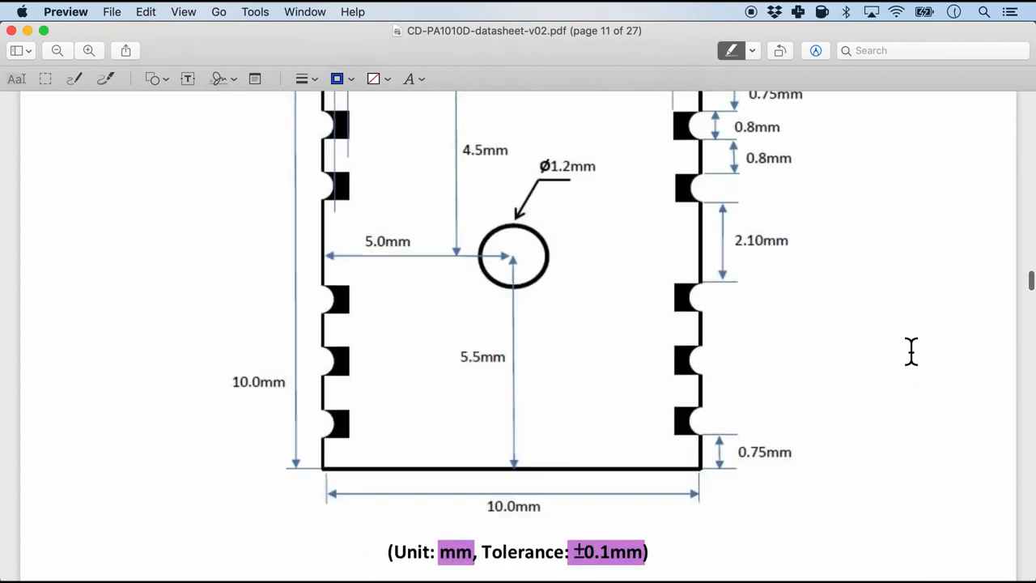
scroll(up, 3)
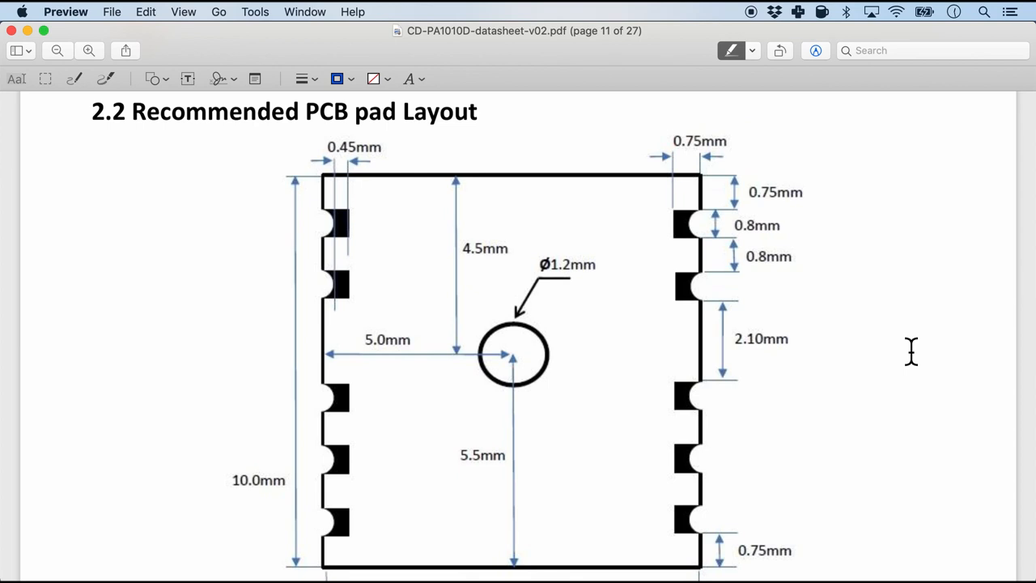